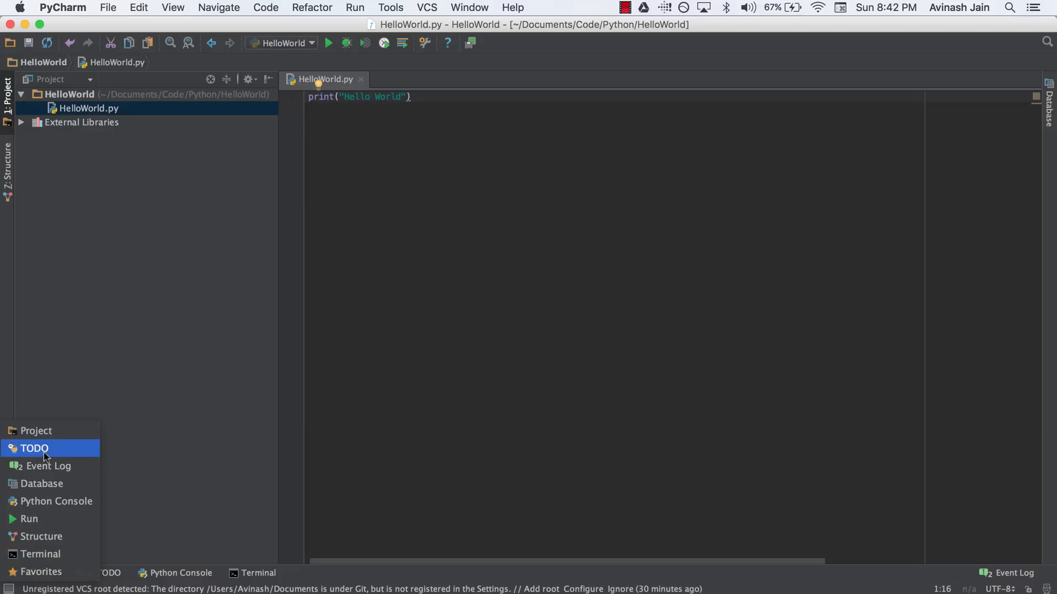
mouse_move(55, 501)
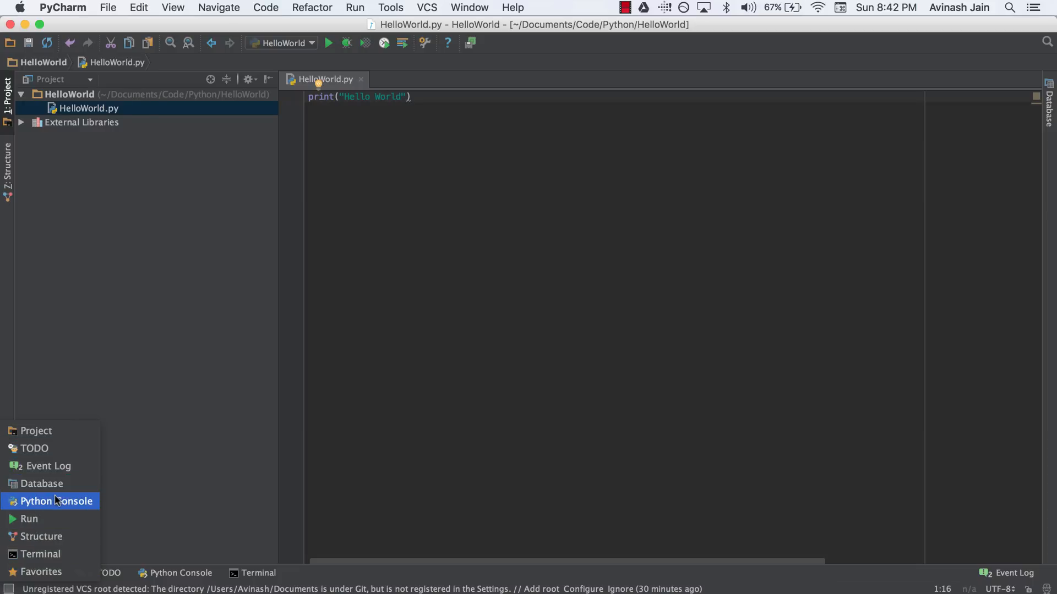
Step: Launch the Python 3.5 interactive console from the tool window switcher
click(49, 502)
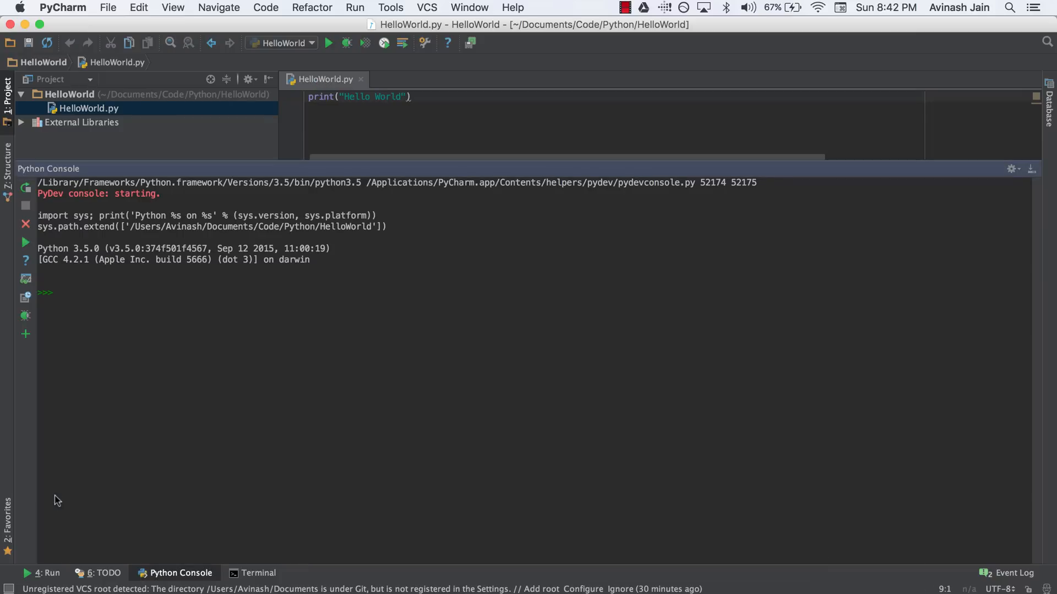
mouse_move(304, 526)
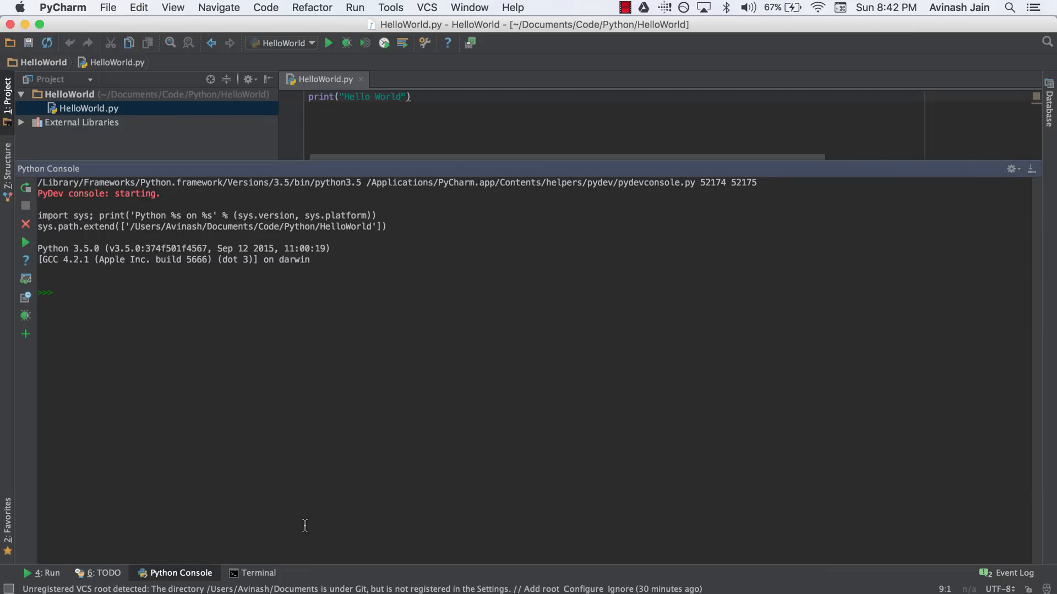
mouse_move(286, 159)
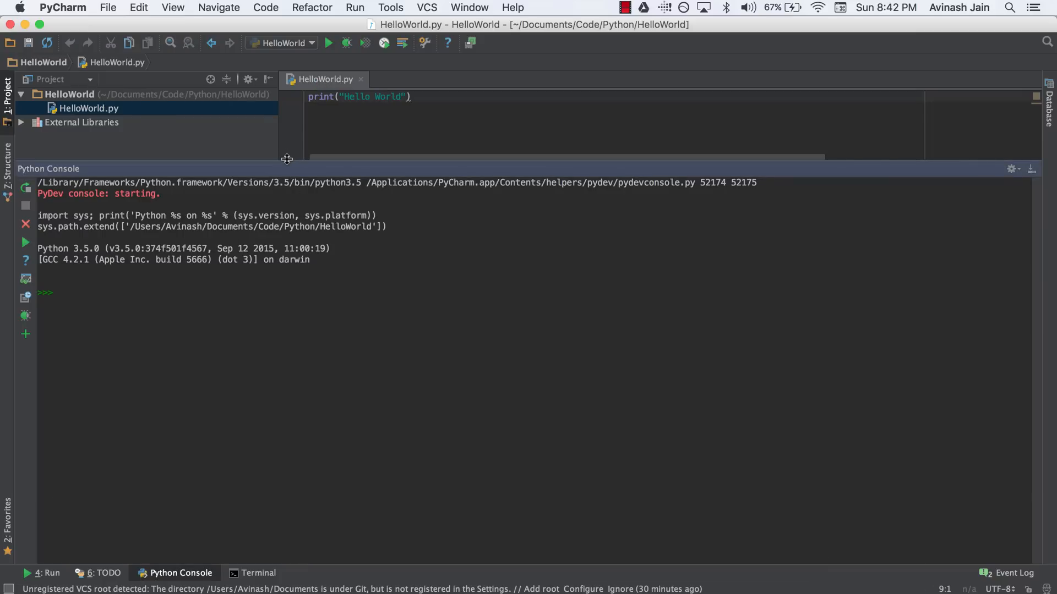
mouse_move(226, 291)
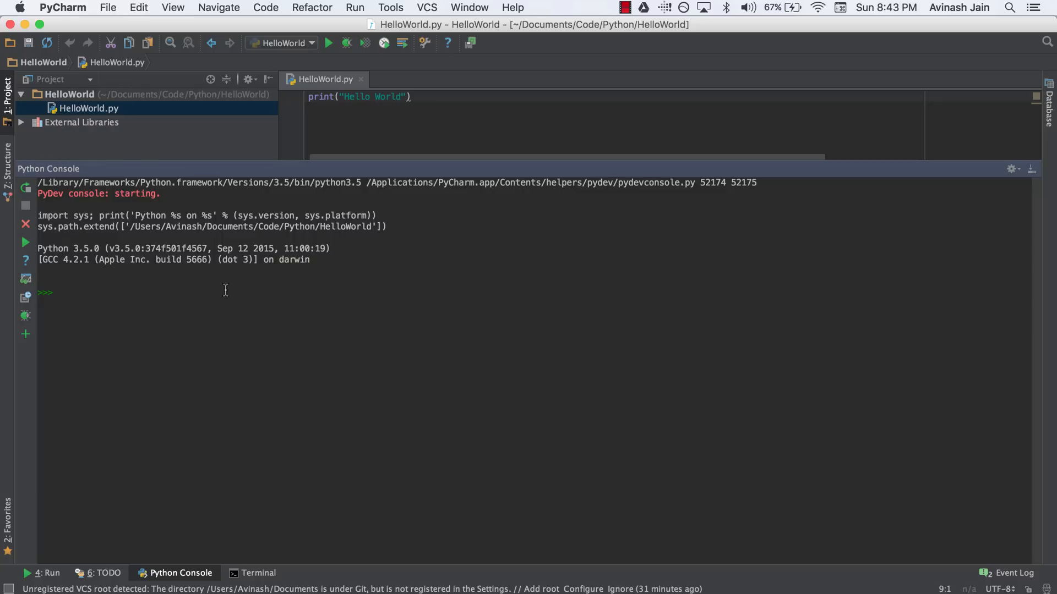
Step: Assign age = 20 in the console and evaluate age, which returns 20
text(AGE)
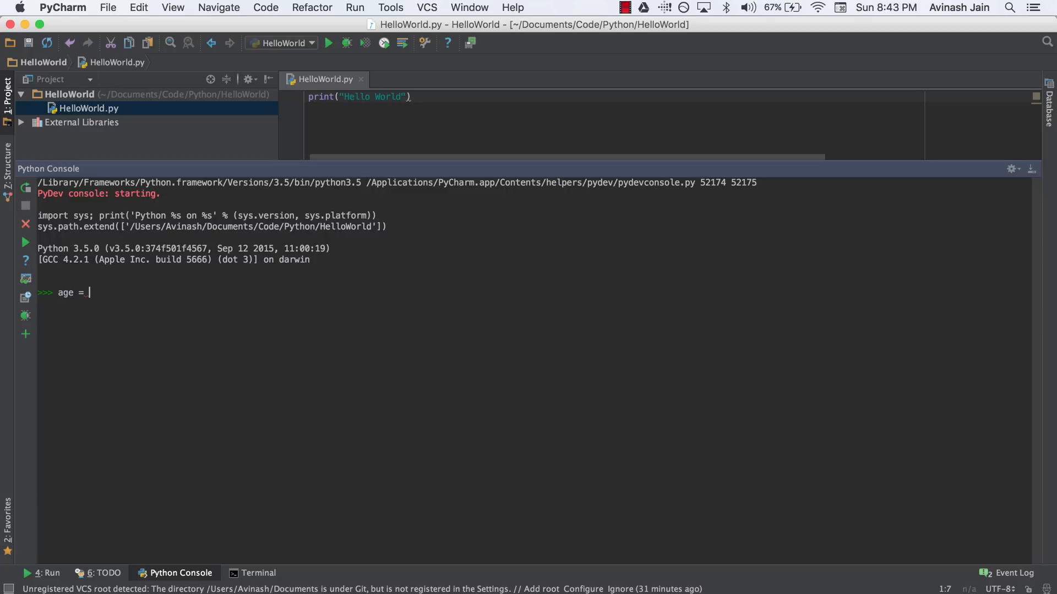
text(20)
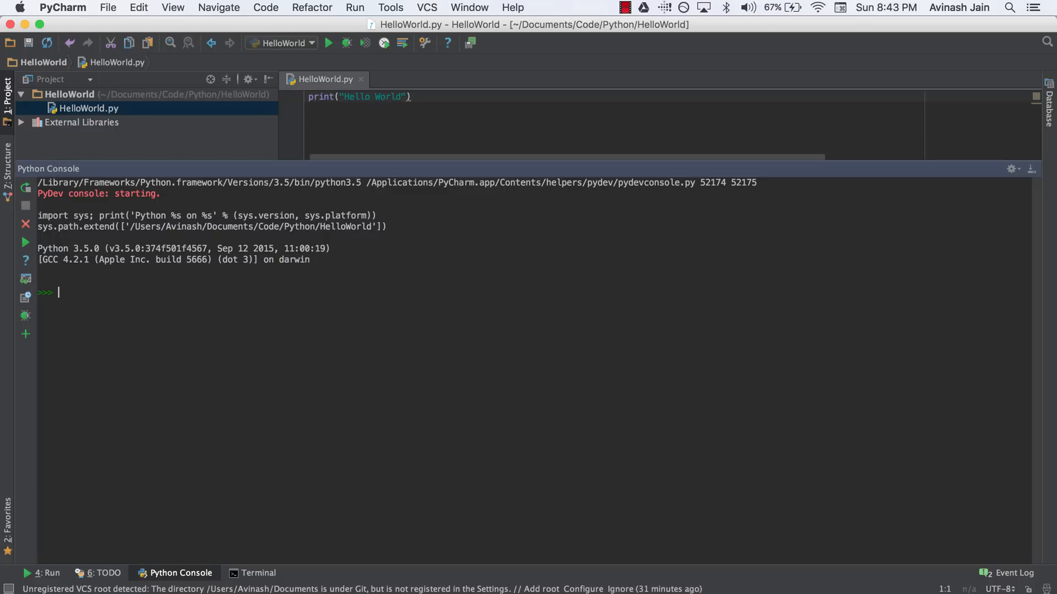
text(age = 20)
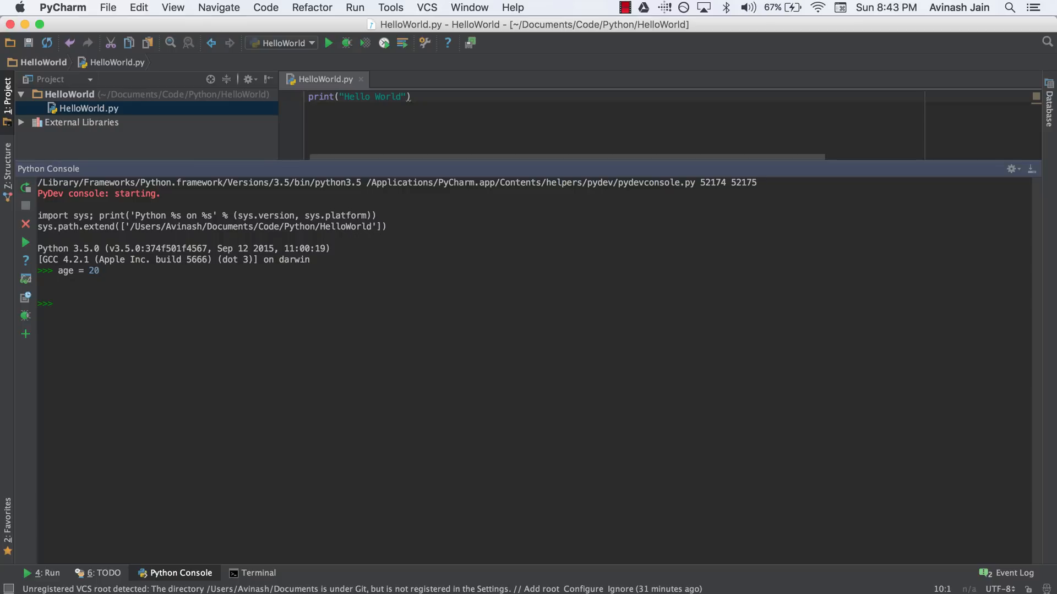
text(age)
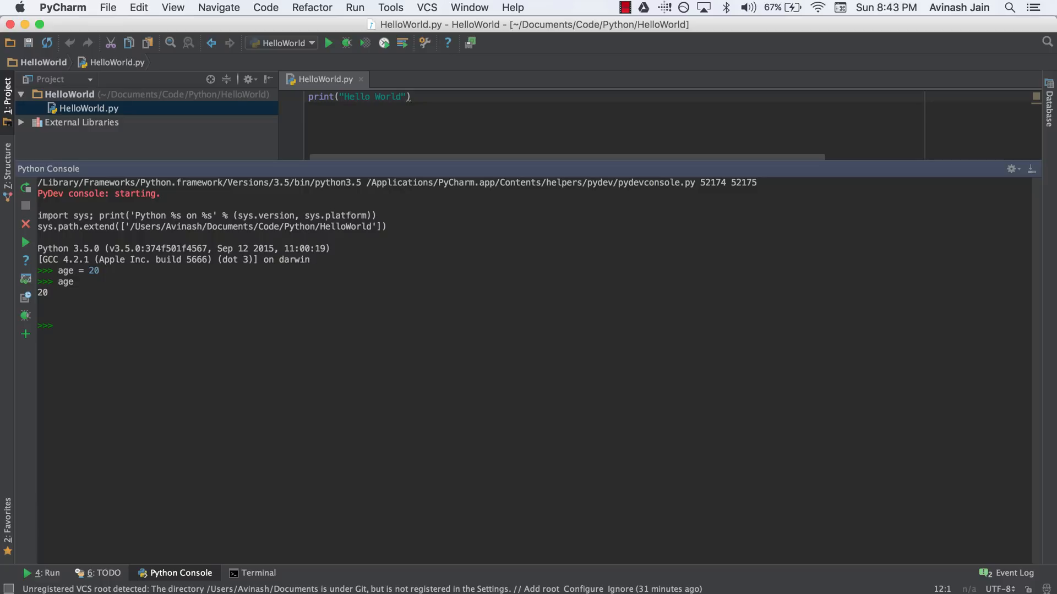
text(sente)
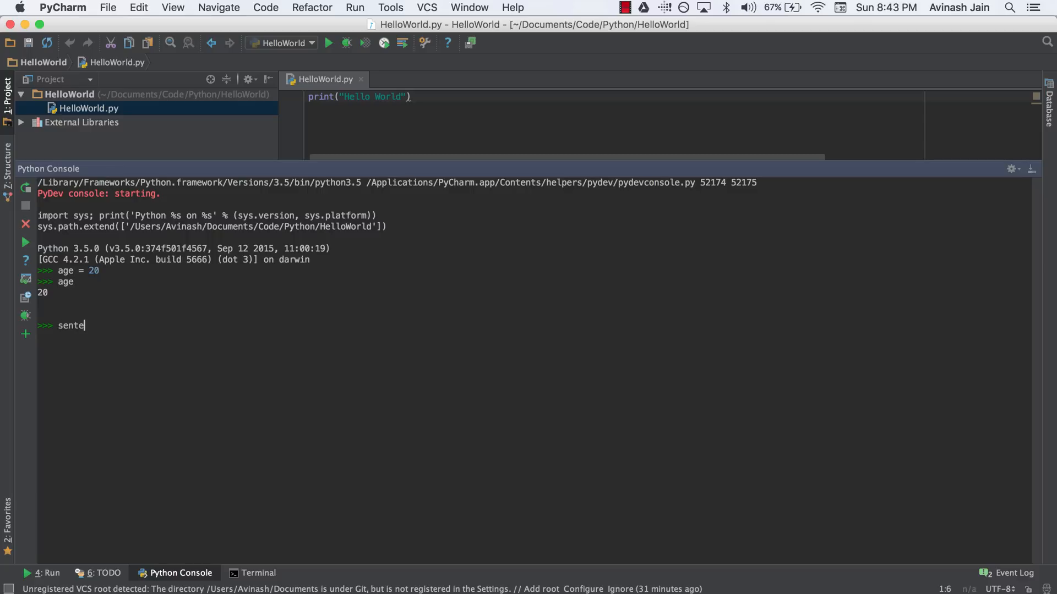
Step: Assign sentence = "My name is Avi" and evaluate sentence to display it
text(nce = ")
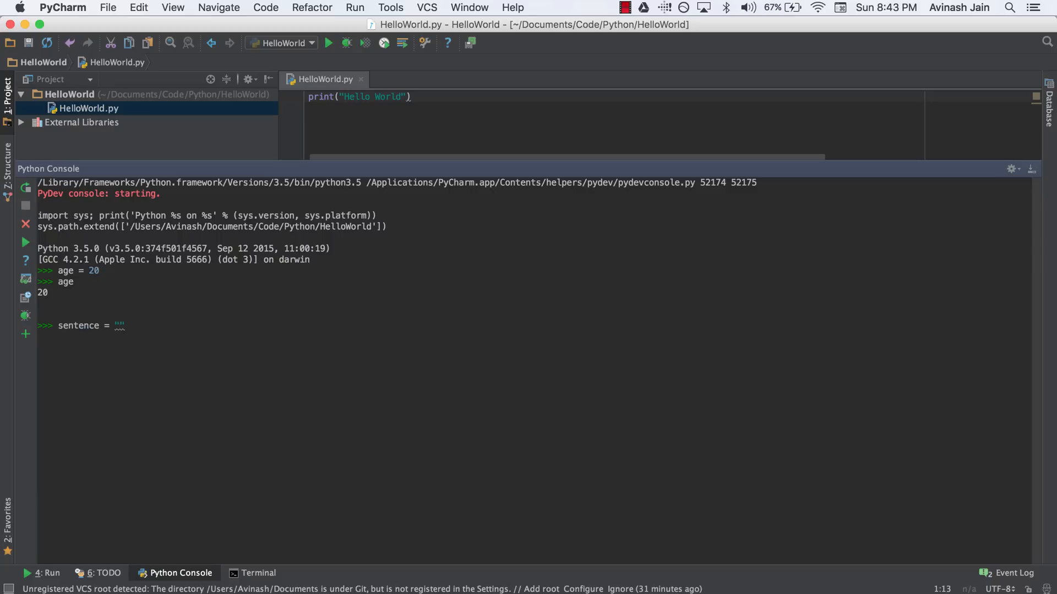
text(My)
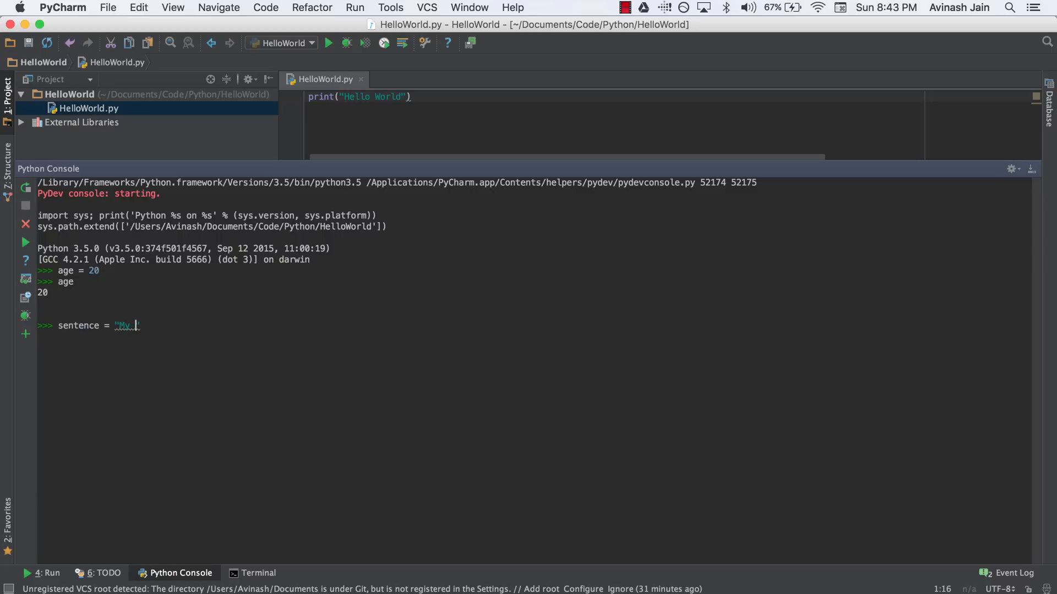
text(name is Avi")
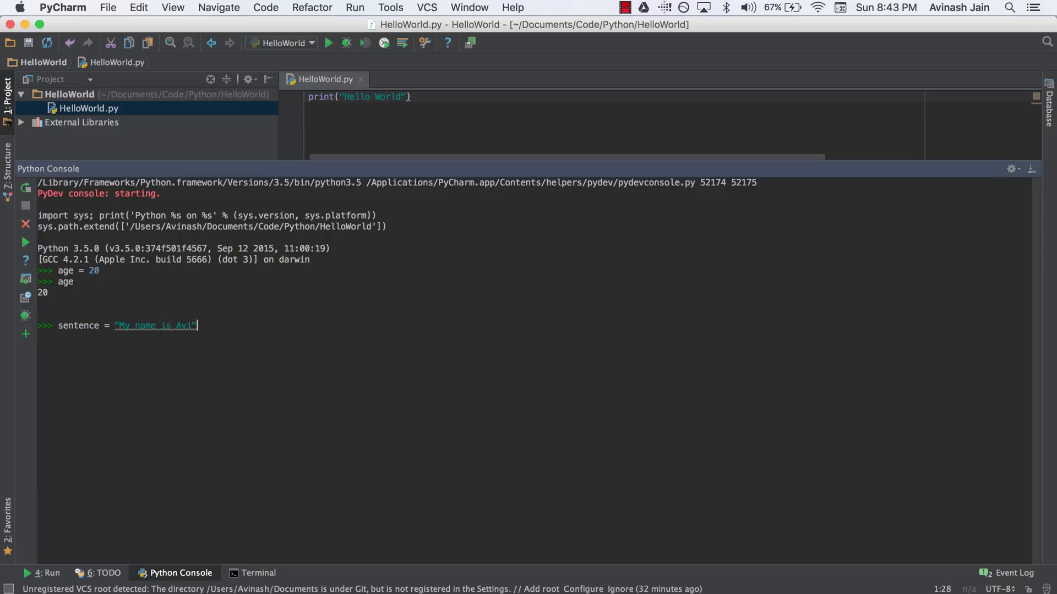
key(Enter)
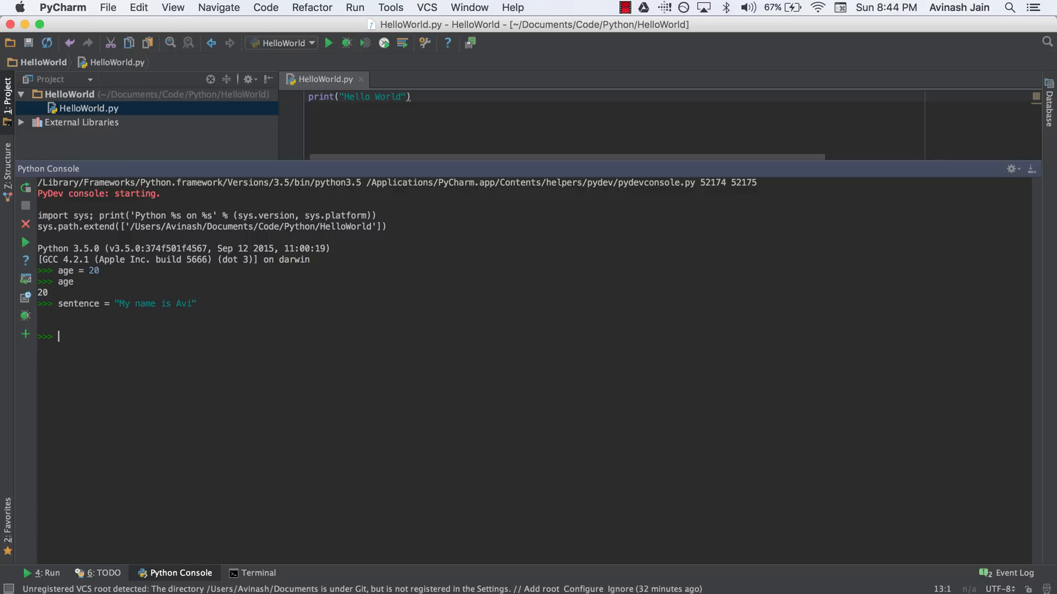
text(sentence)
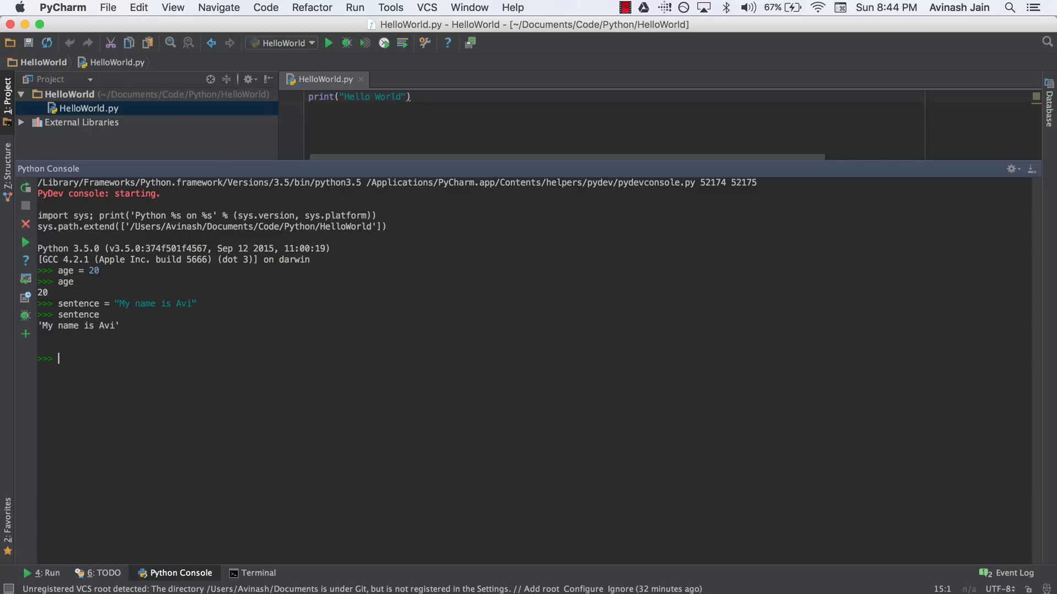
mouse_move(208, 363)
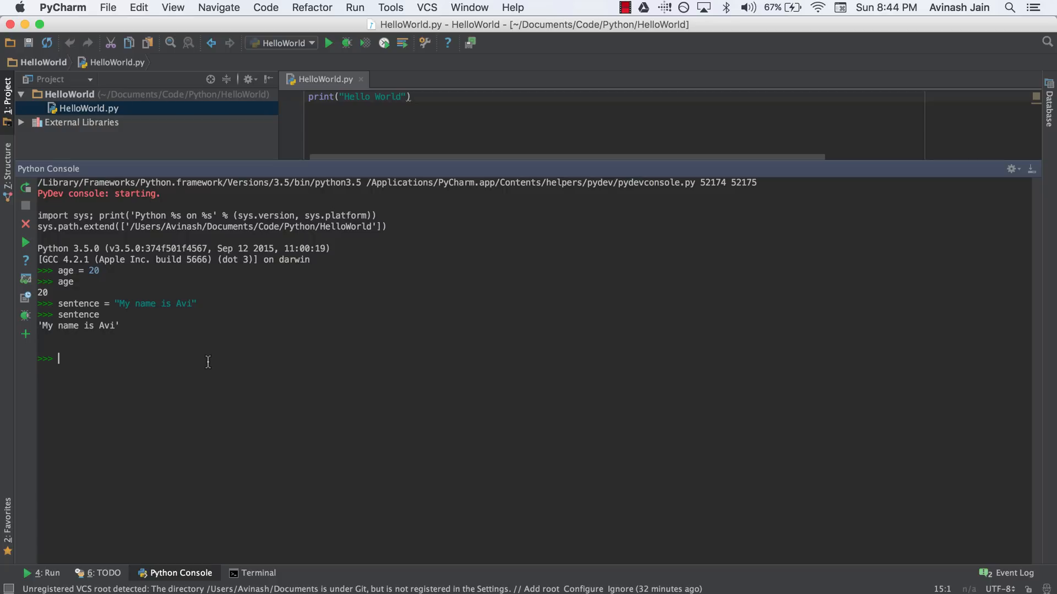
Step: Enter sarah = 16, bob = 21 and mike = 17 as separate assignments
text(sarah = 16)
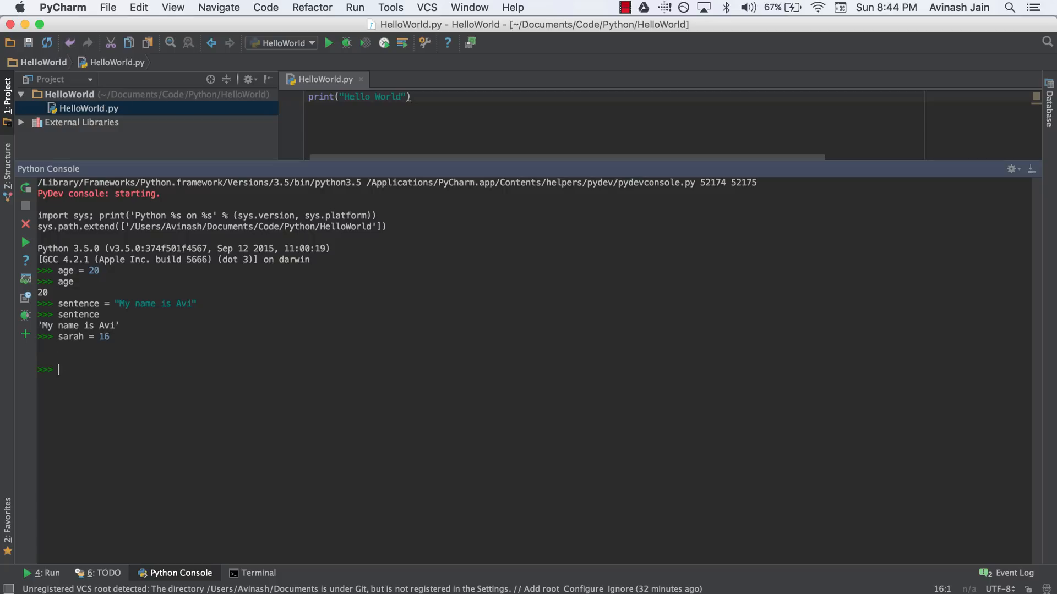
text(bob = 21)
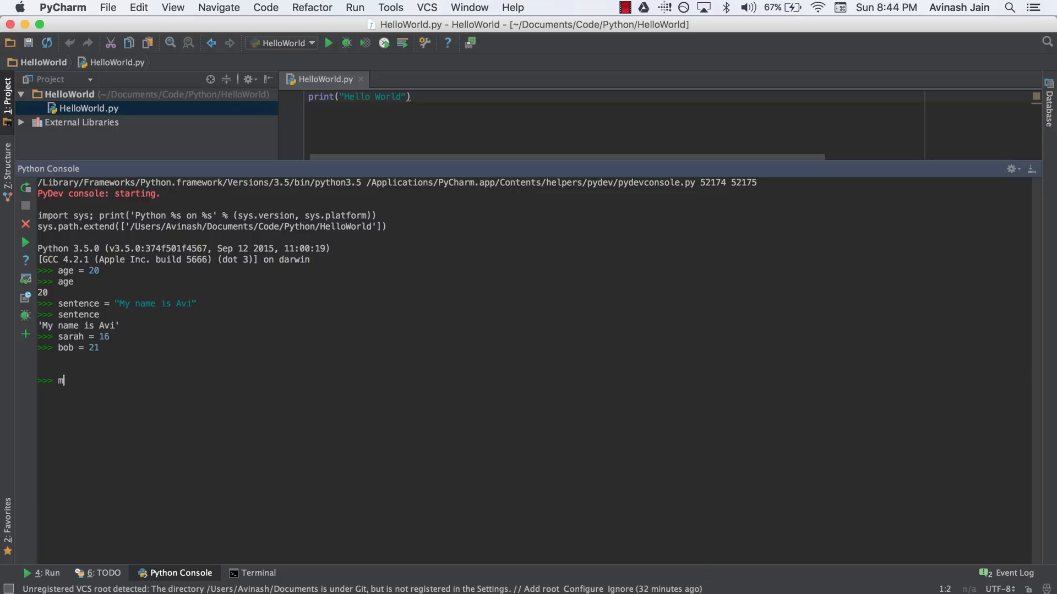
key(Backspace)
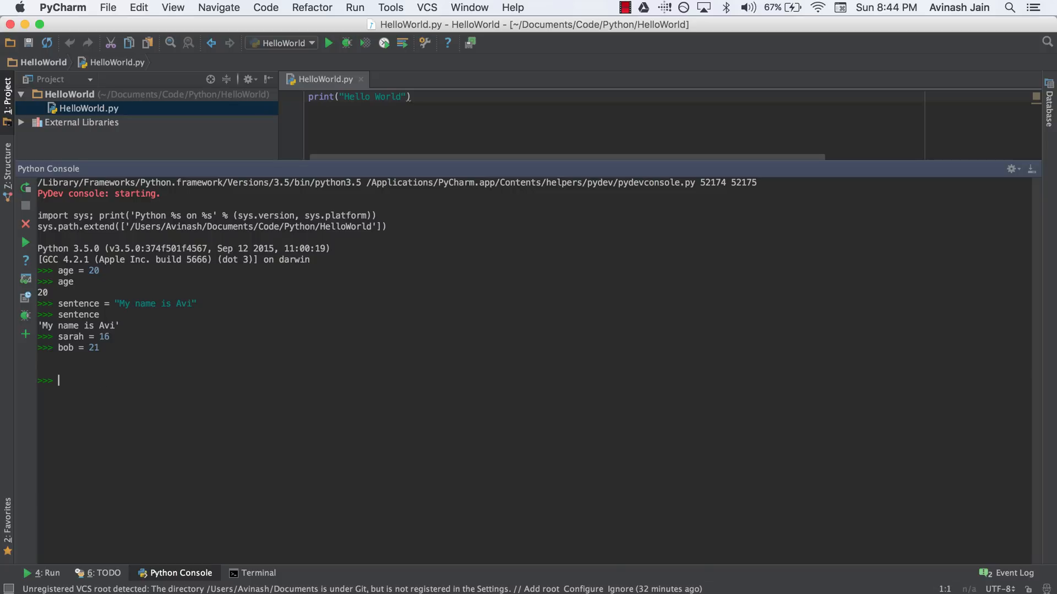
text(mike = 17)
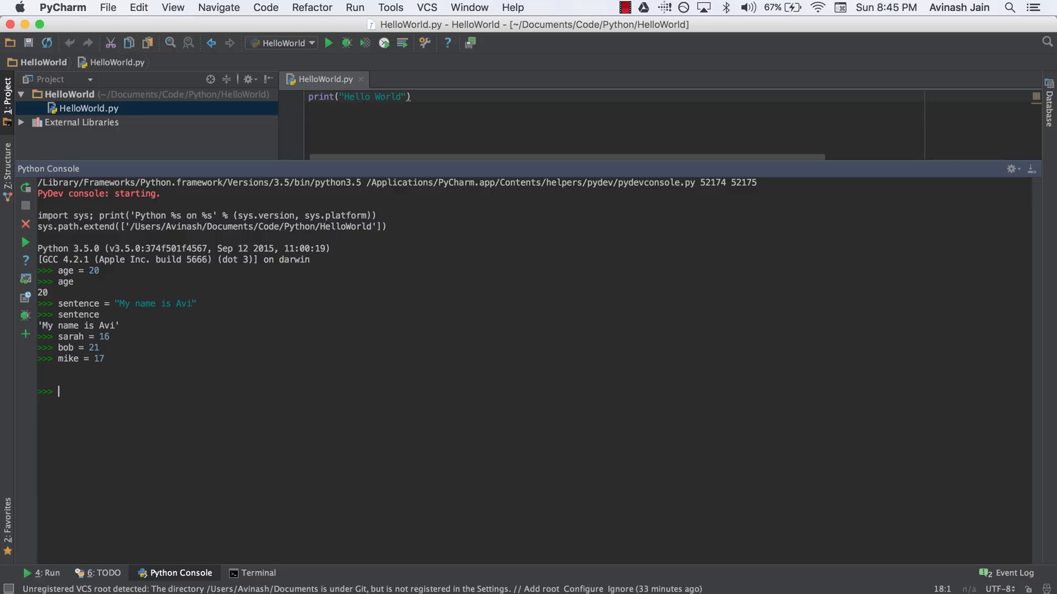
text(s)
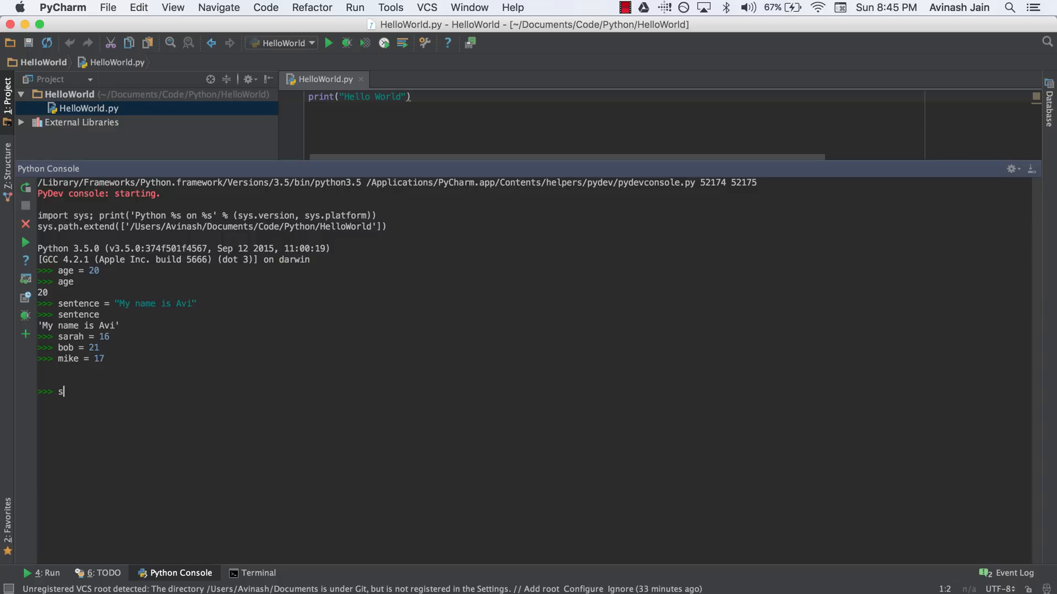
Step: Run sarah, bob, mike = 16,21,17 and evaluate bob (21) and mike (17)
text(arah,)
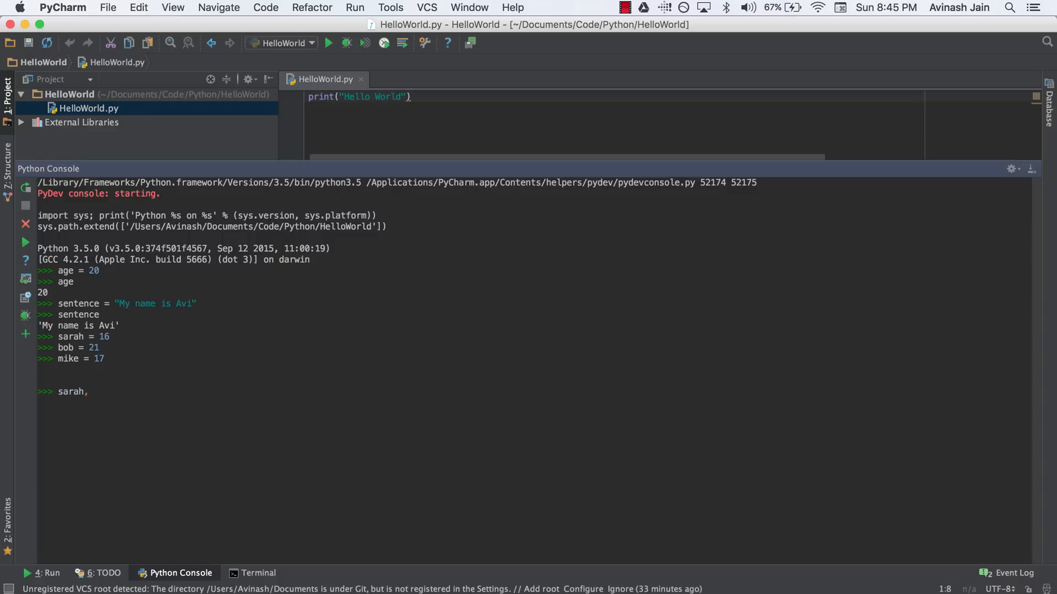
text(bob, mike)
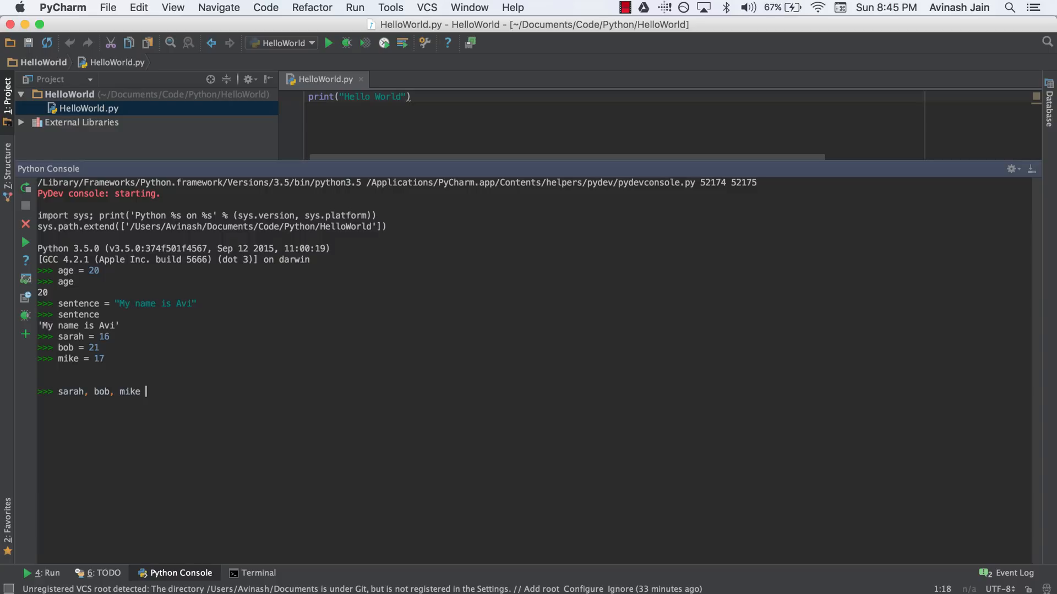
text(= 16,)
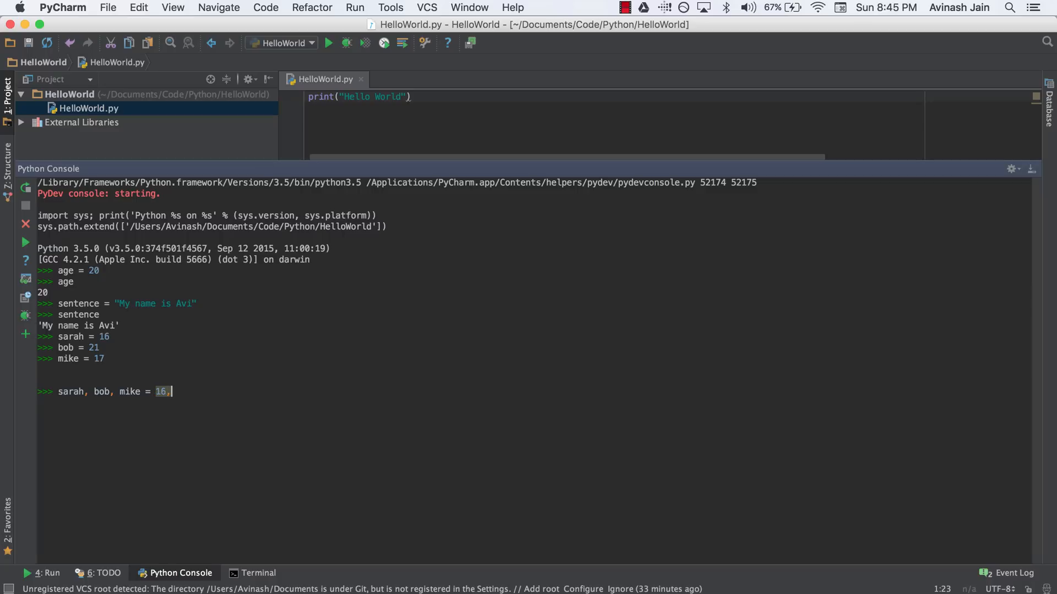
text(21,17)
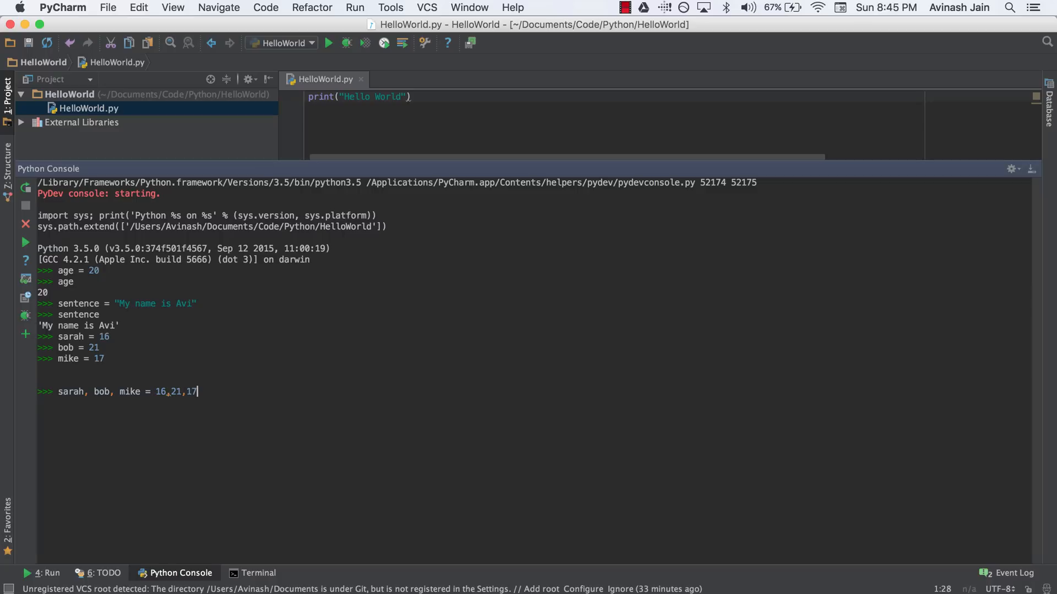
mouse_move(80, 392)
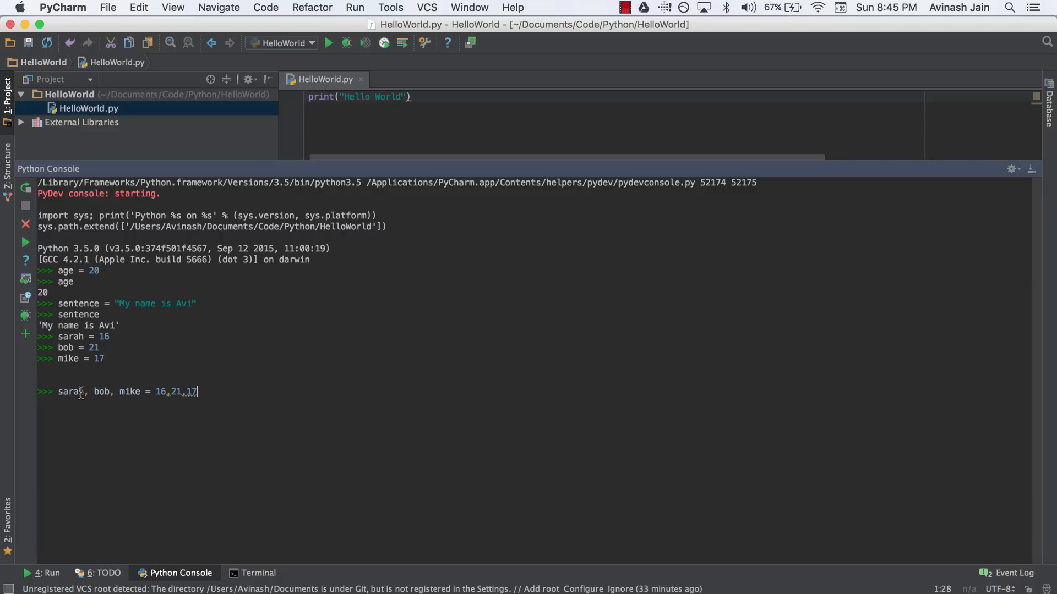
mouse_move(146, 402)
text(mi)
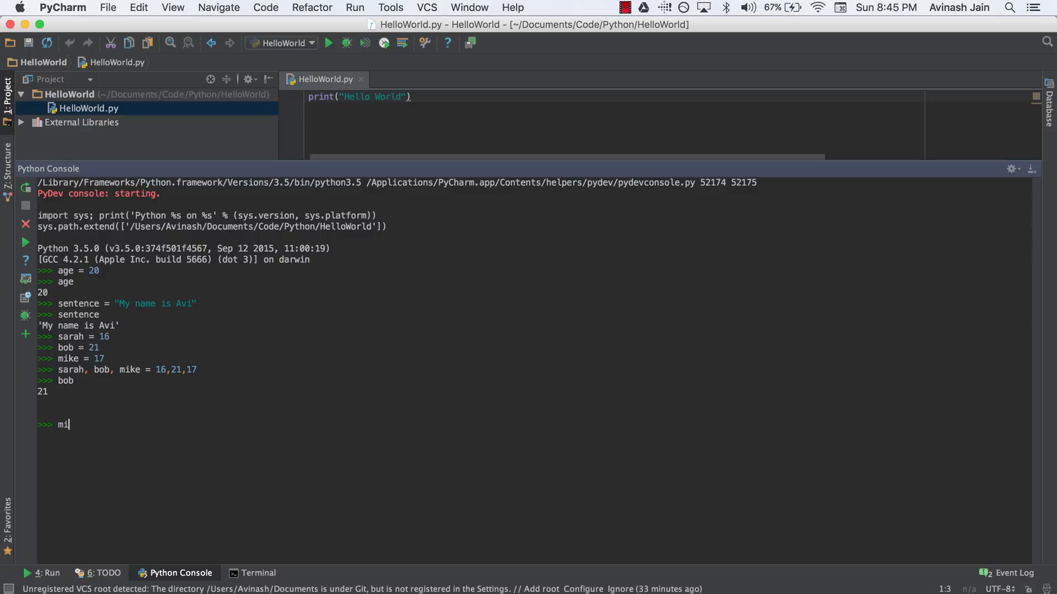
key(Enter)
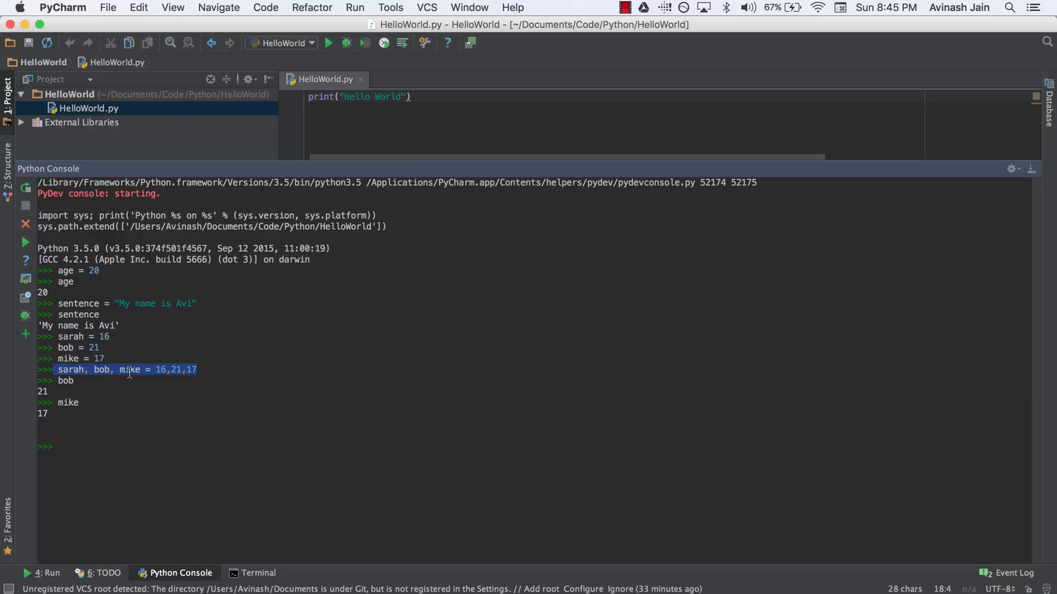
mouse_move(245, 358)
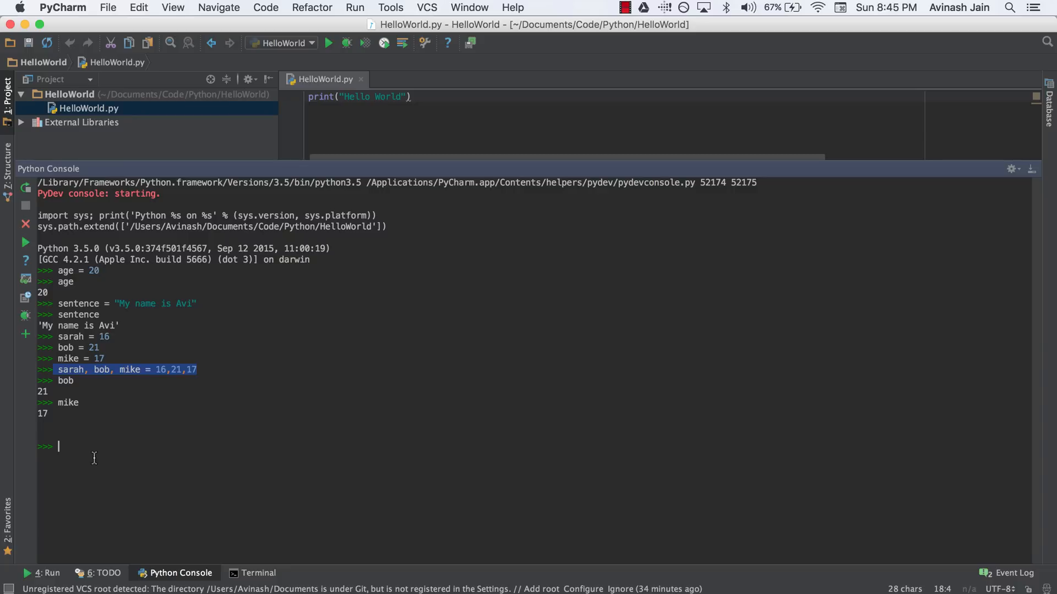
Step: Run sarah = bob = mike = 17 and evaluate each variable, all returning 17
text(sarah = bob = mike)
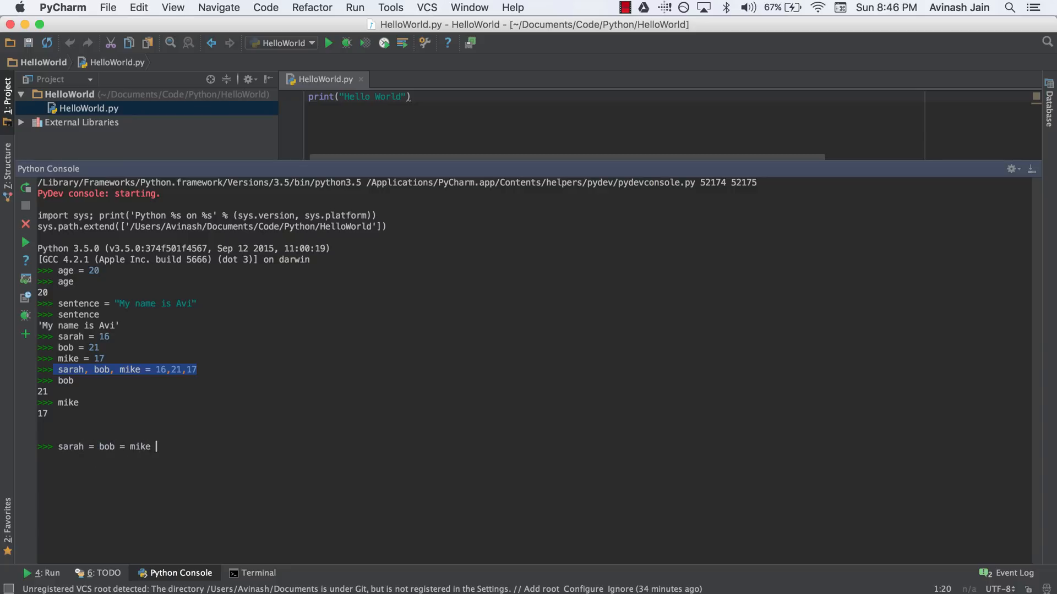
key(enter)
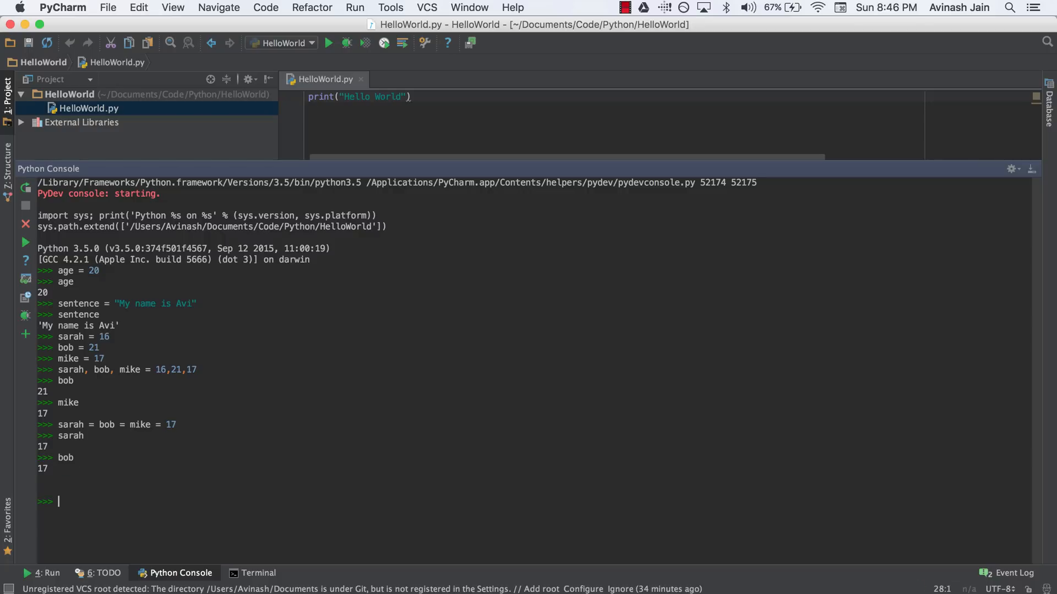
text(mike)
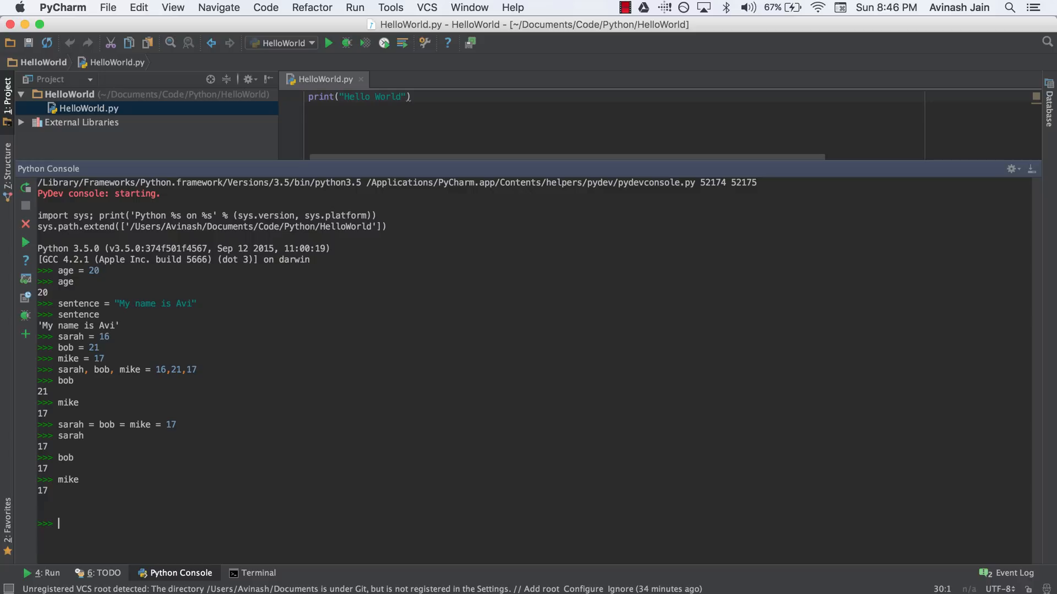
mouse_move(93, 392)
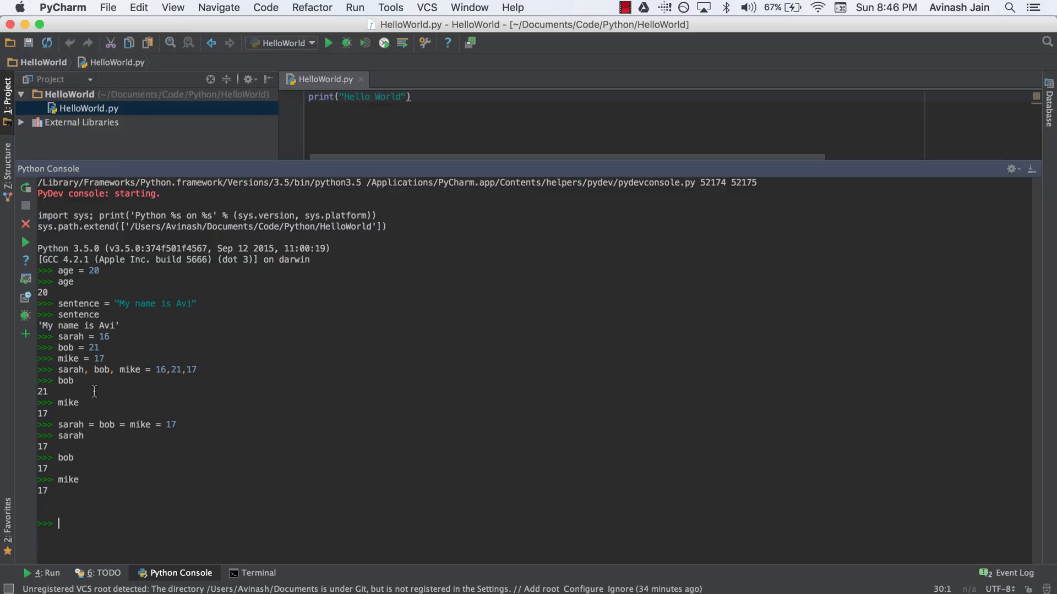
mouse_move(178, 379)
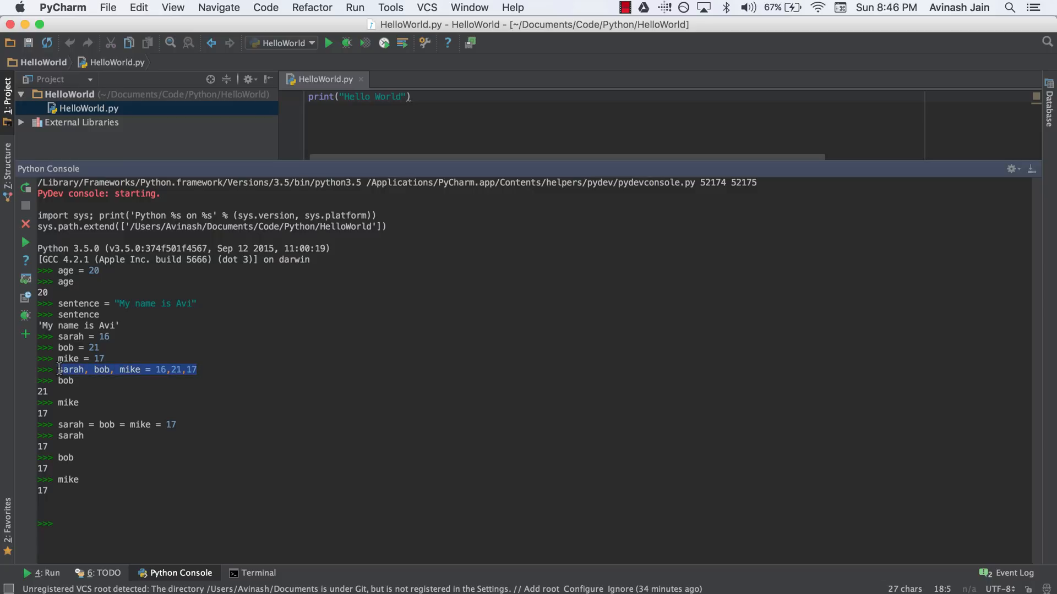
mouse_move(65, 358)
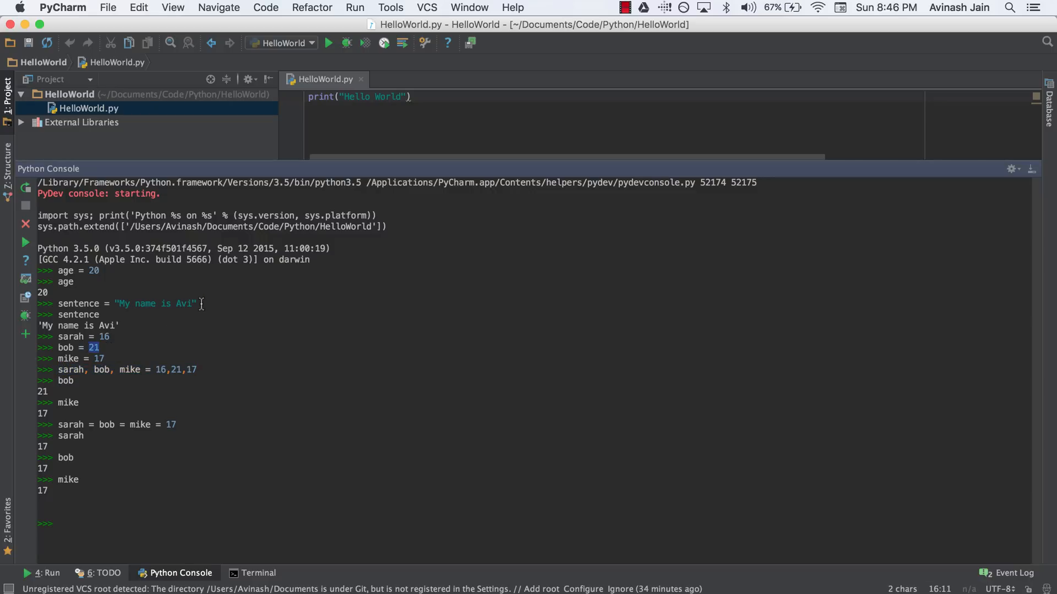
double_click(154, 303)
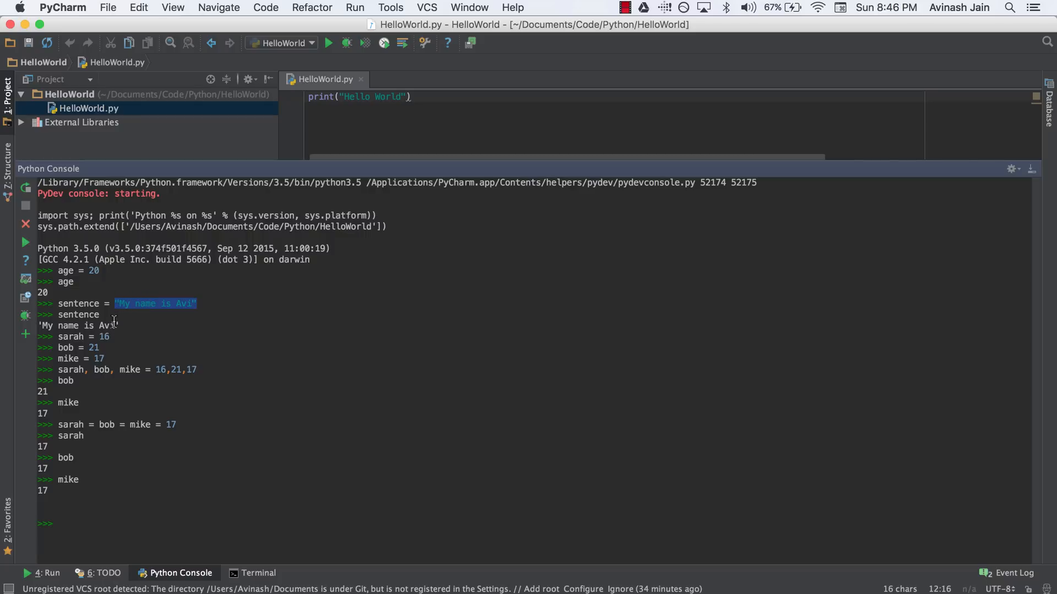
mouse_move(119, 391)
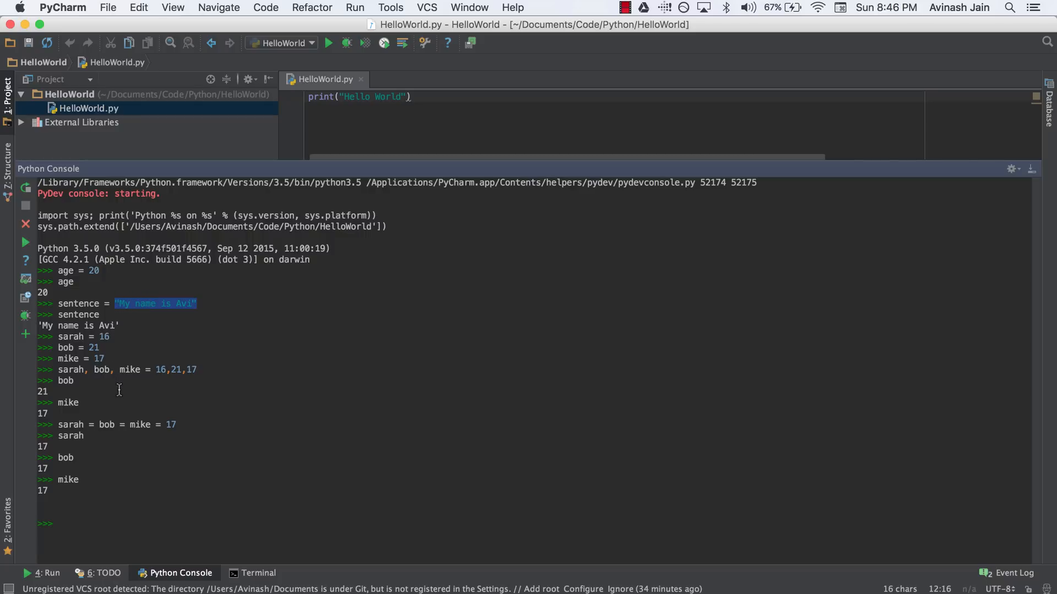
mouse_move(115, 410)
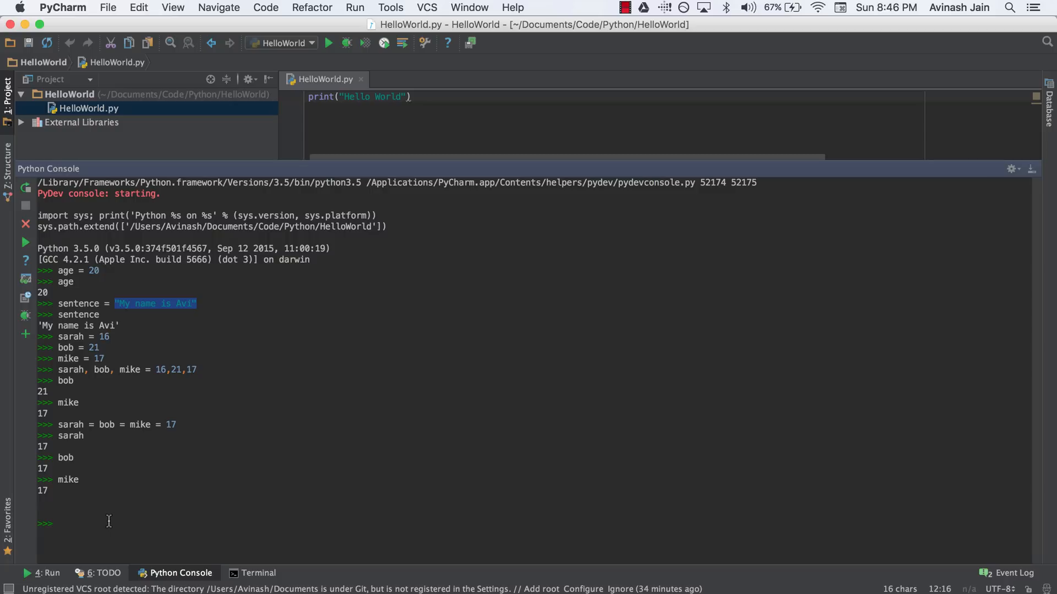
text(nam)
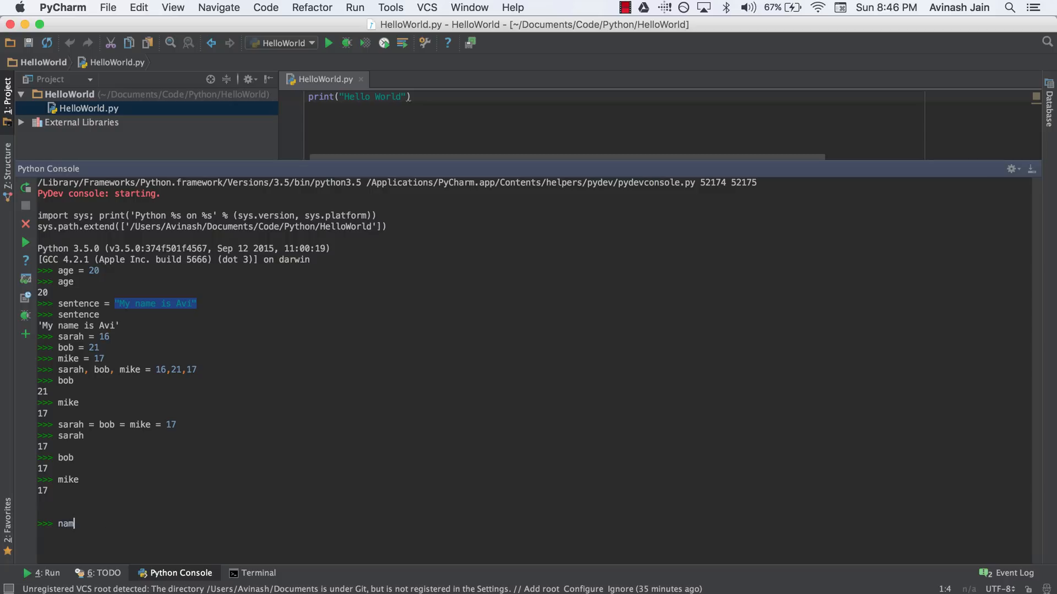
Step: Run name,age = "Avi",15 and evaluate name to show 'Avi'
text(e,age = ")
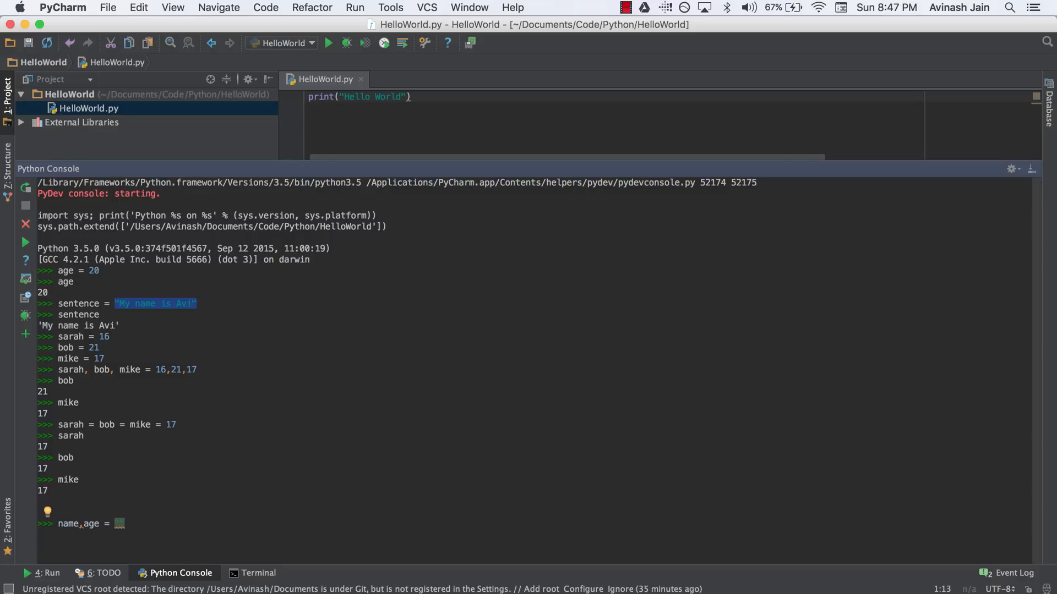
text("Avi)
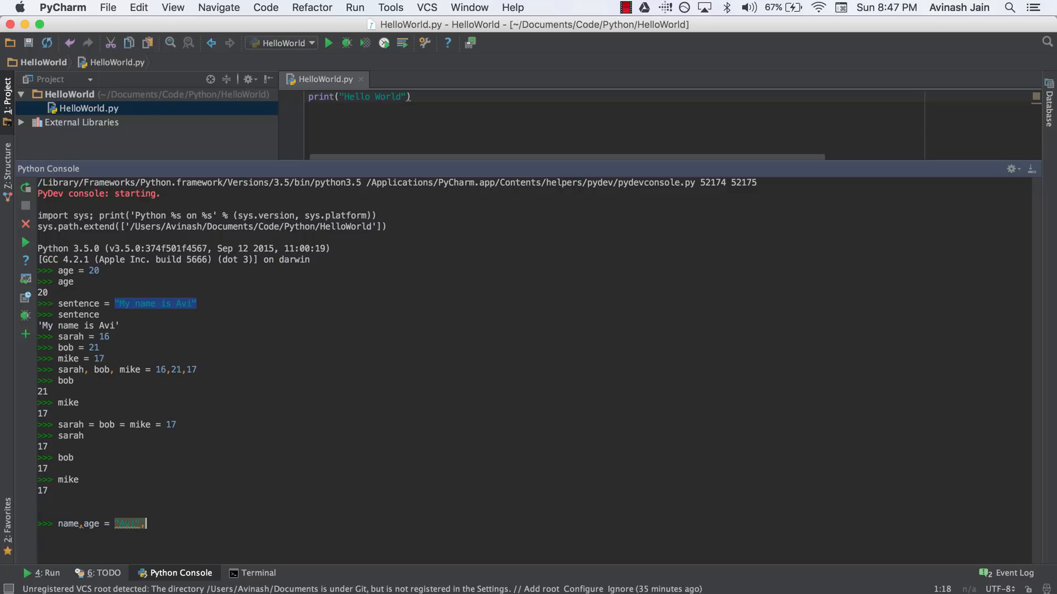
text(,15)
key(enter)
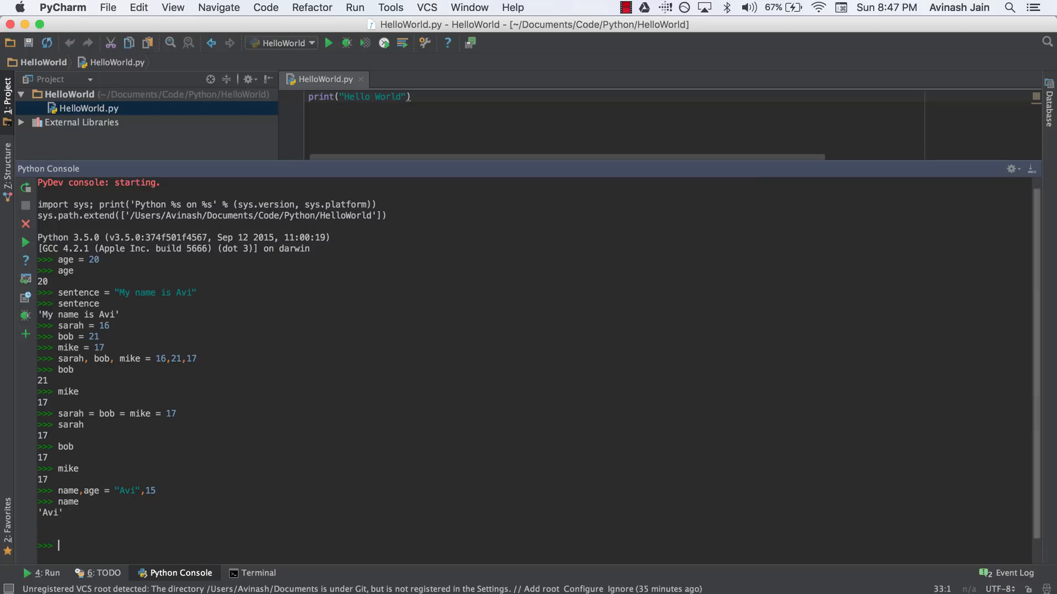
text(age)
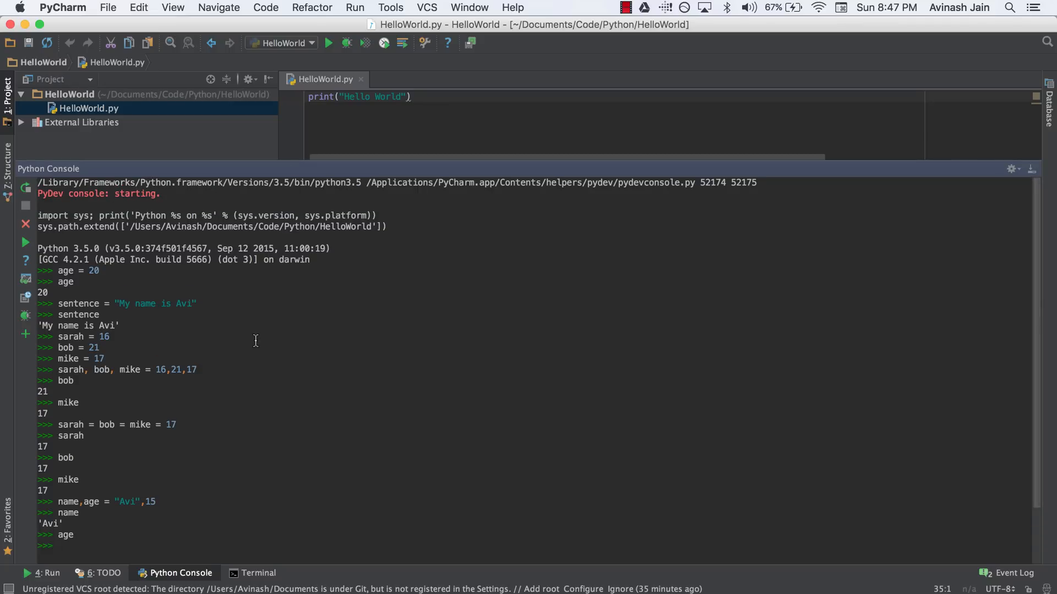
mouse_move(239, 365)
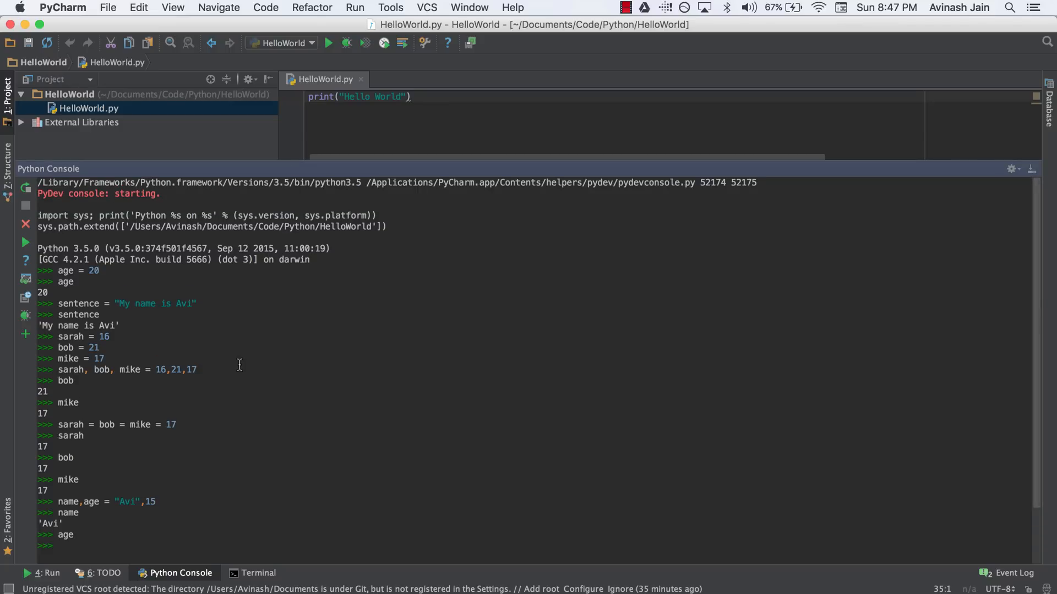
mouse_move(234, 376)
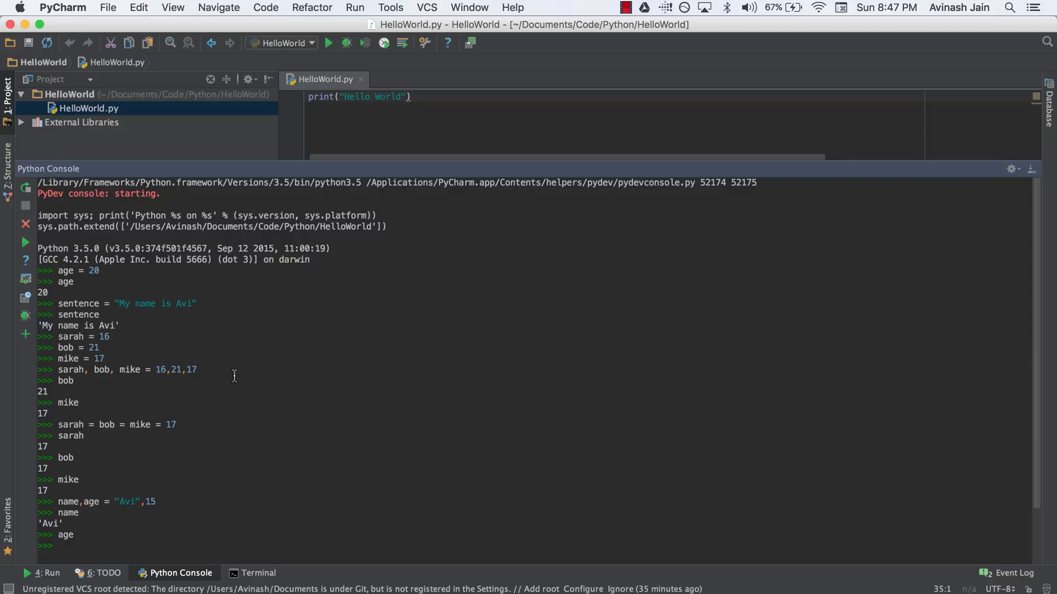
mouse_move(232, 383)
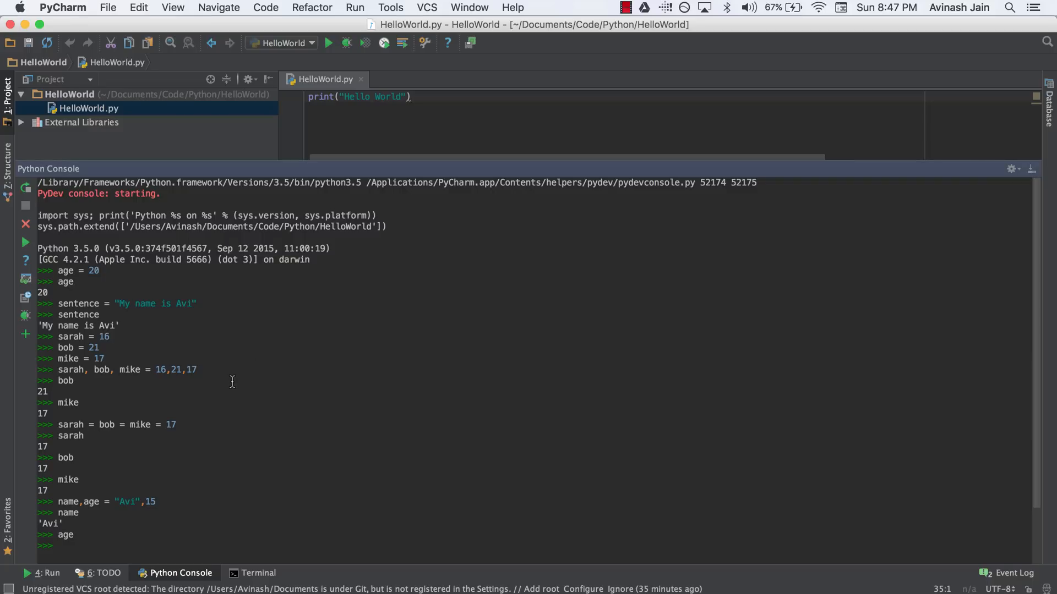
mouse_move(232, 390)
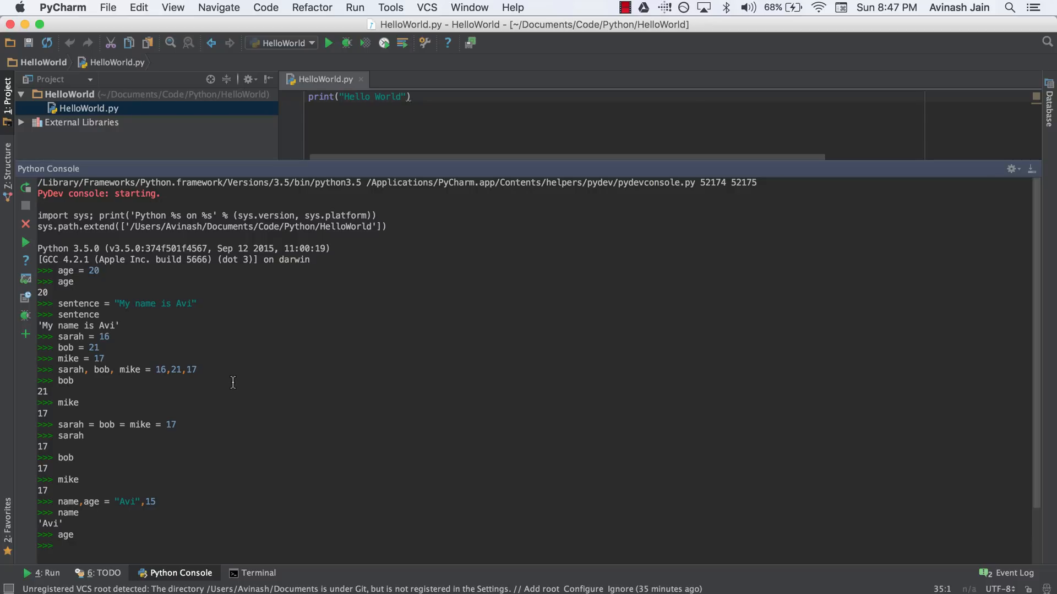
mouse_move(228, 387)
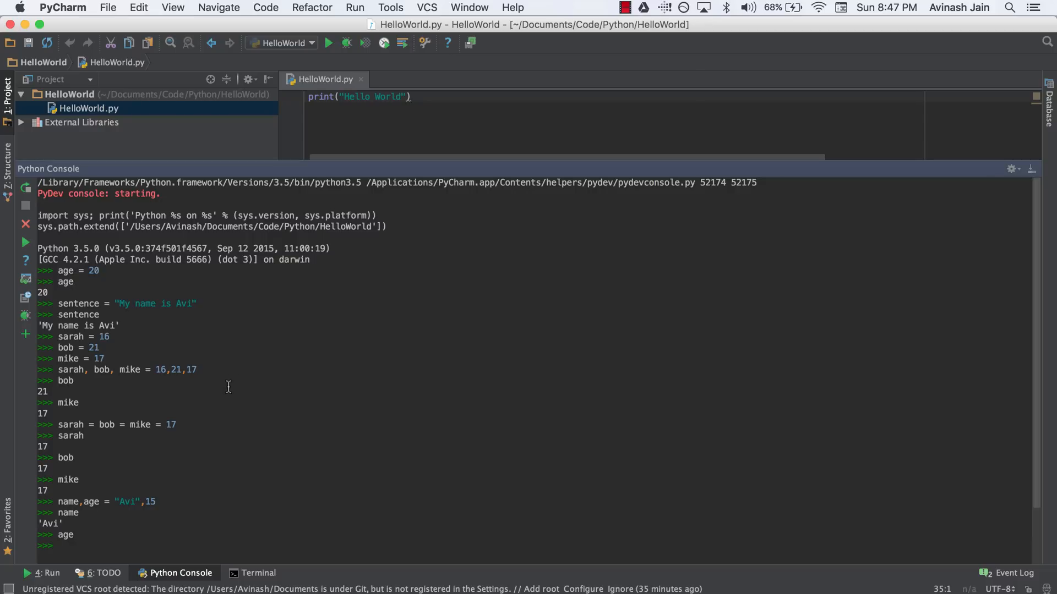
mouse_move(224, 395)
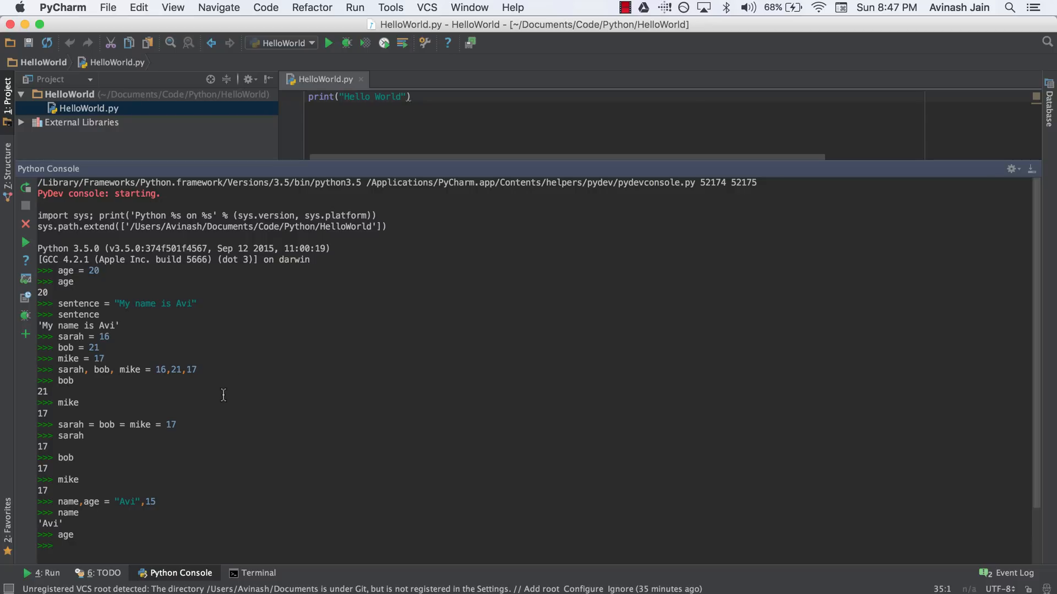